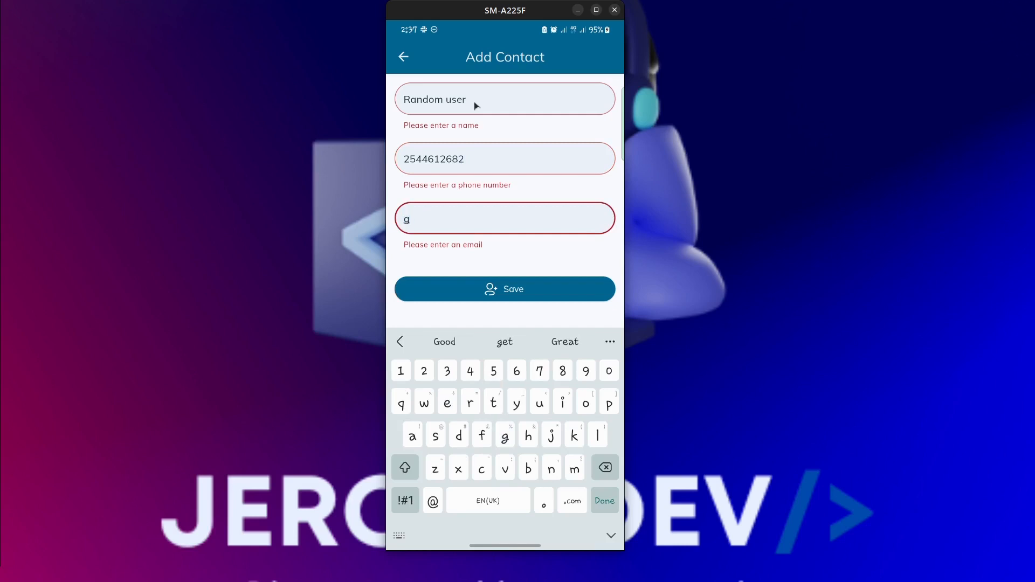
pyautogui.write('erman@')
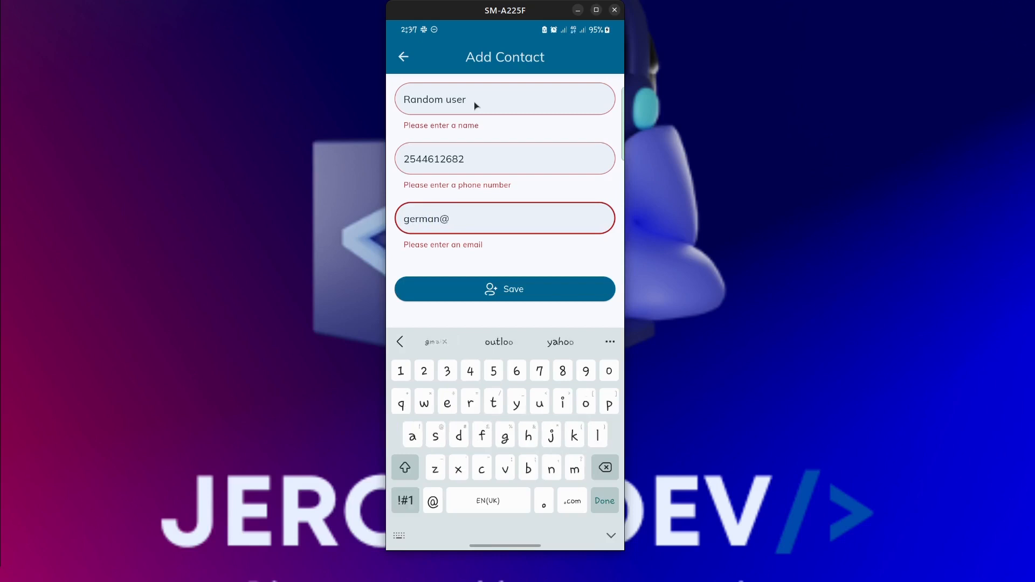
pyautogui.click(505, 289)
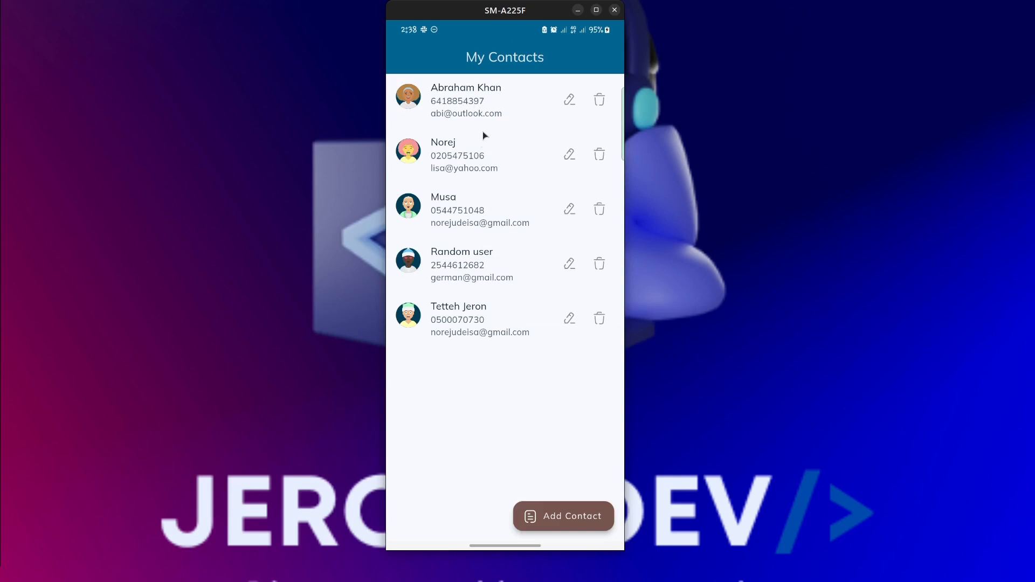
# Open the edit form for the Random user contact
pyautogui.click(569, 264)
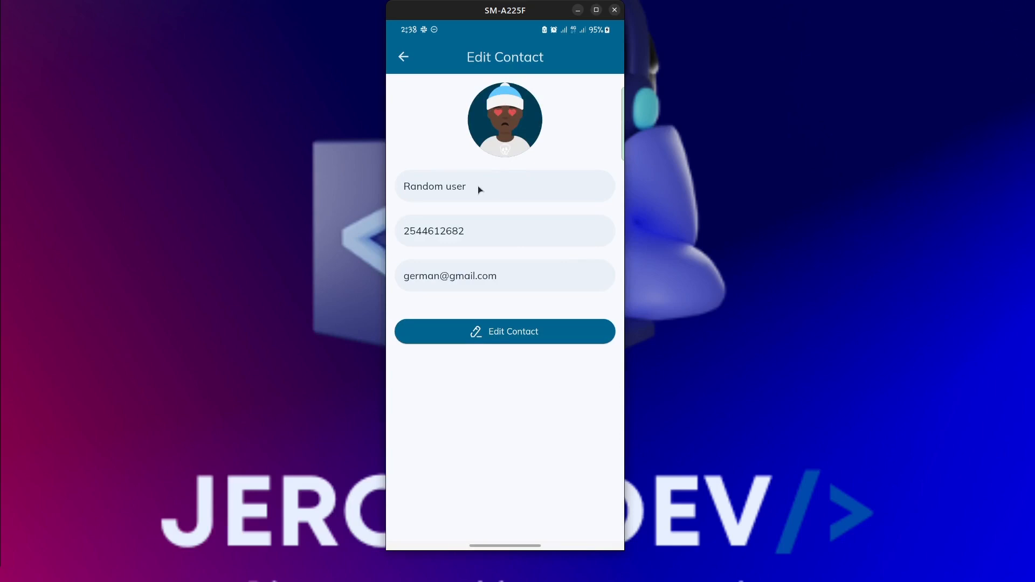
pyautogui.click(403, 56)
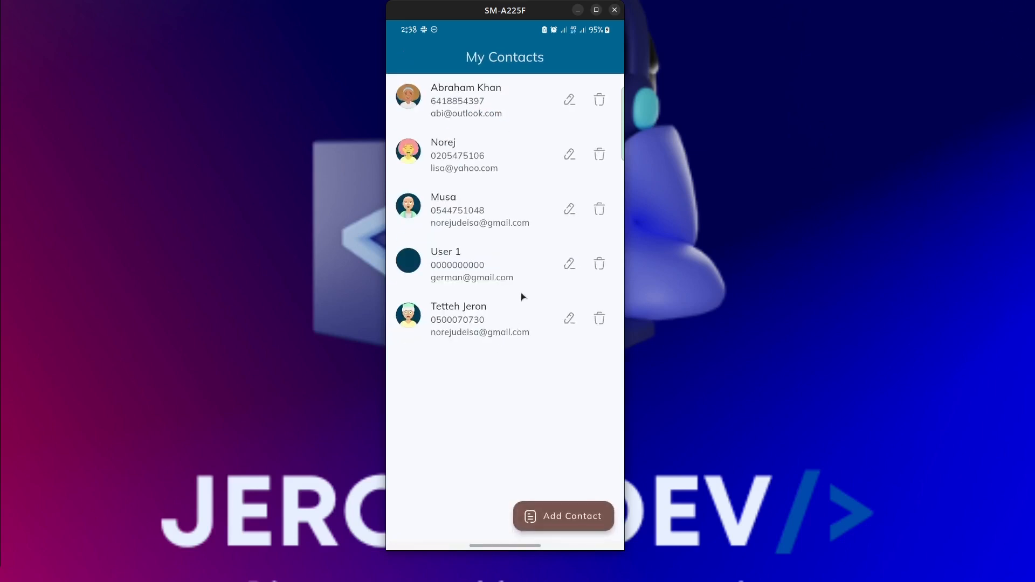
pyautogui.click(599, 99)
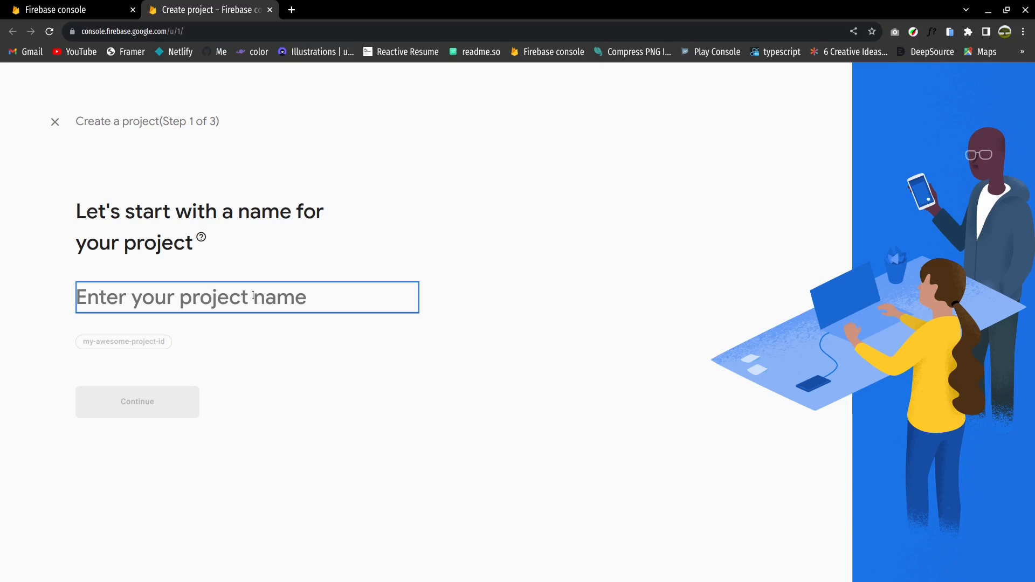
# Name the new Firebase project contact-manager
pyautogui.write('contact-manager')
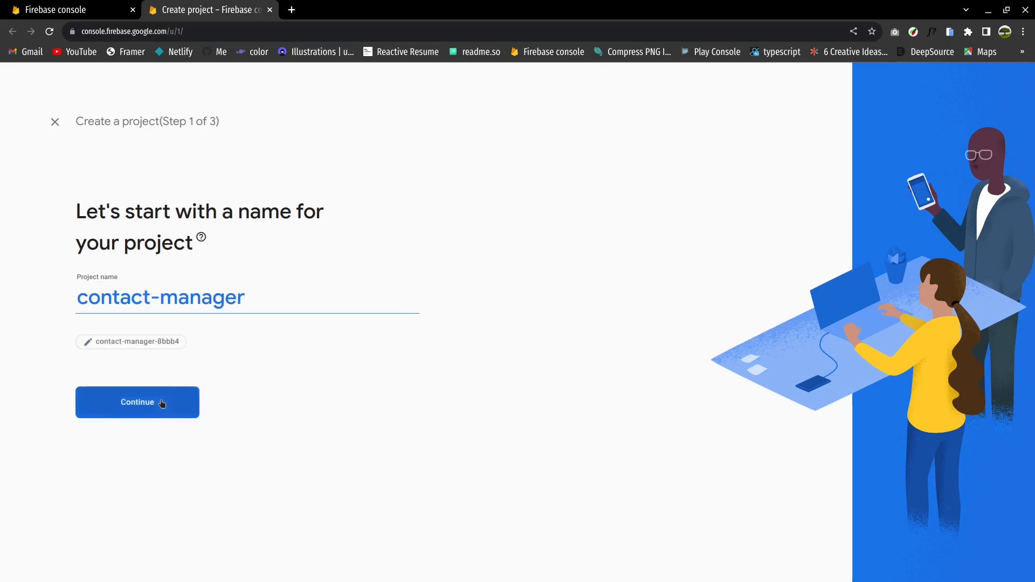
# Continue through setup to create the contact-manager project on the Spark plan
pyautogui.click(55, 121)
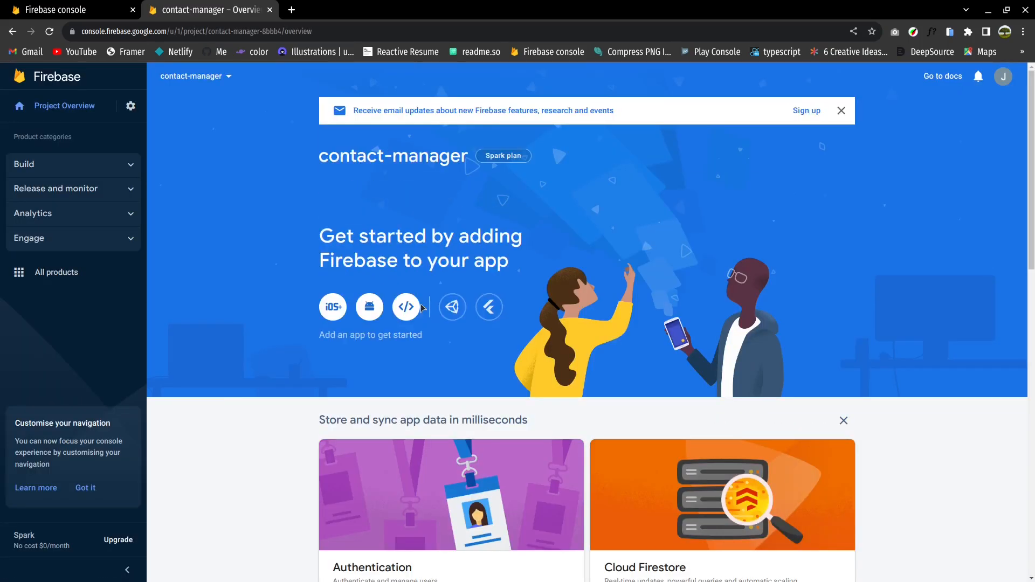
pyautogui.click(722, 495)
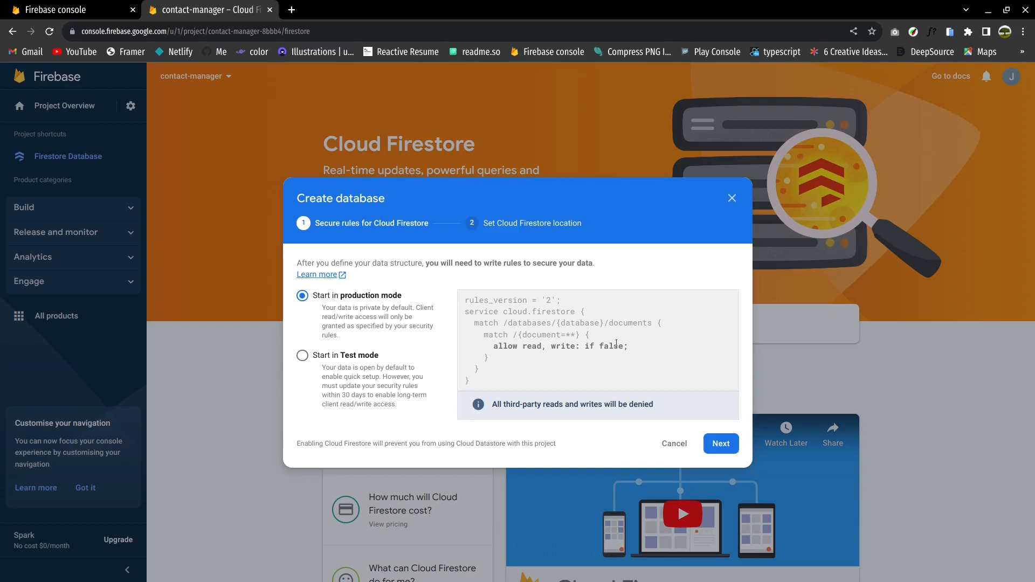
# Accept production-mode security rules for the new Firestore database
pyautogui.click(720, 443)
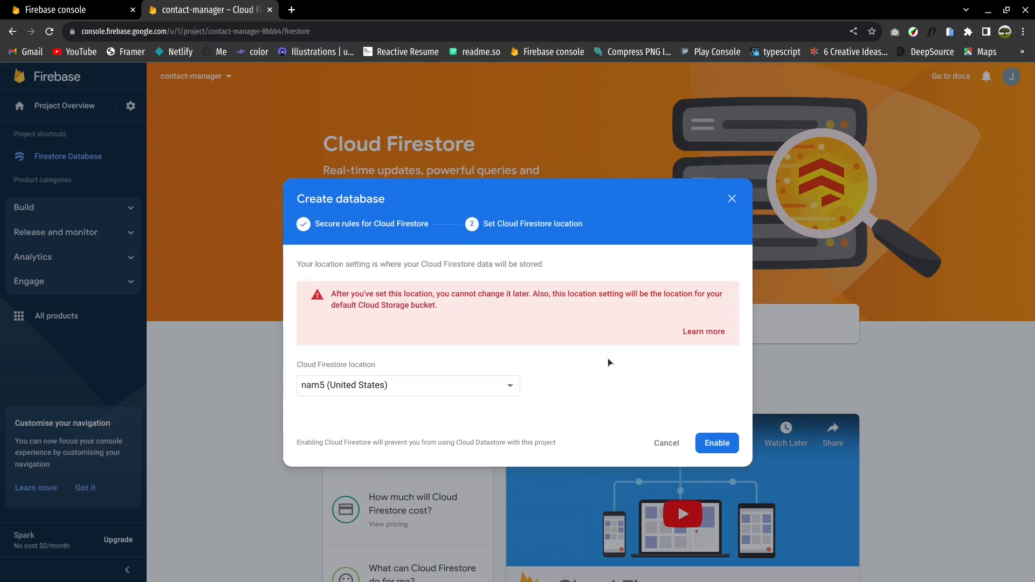
# Enable Cloud Firestore at location nam5 (United States)
pyautogui.click(717, 444)
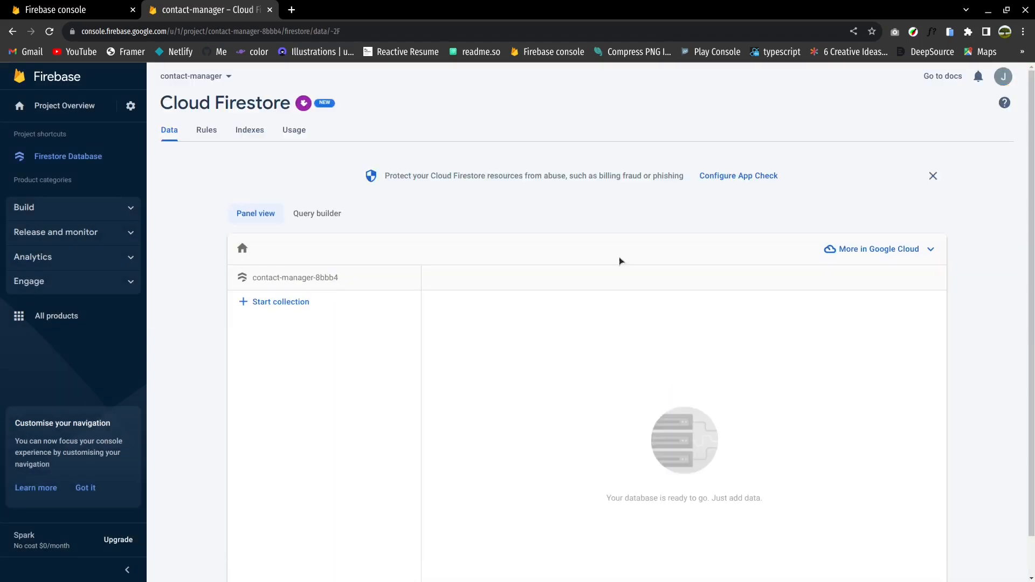